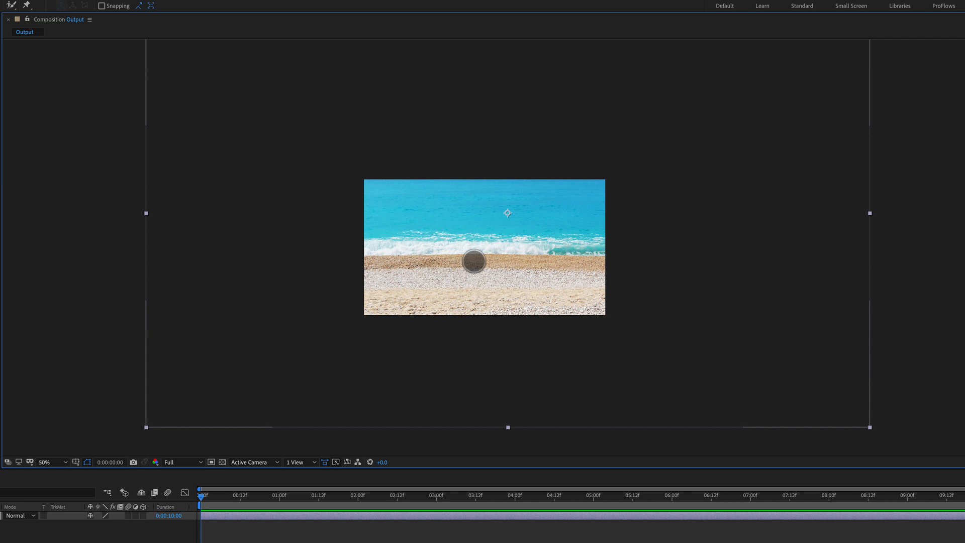
Step: Add the pink chair PNG over the beach, scaled to 77% and shifted right onto the sand
click(46, 462)
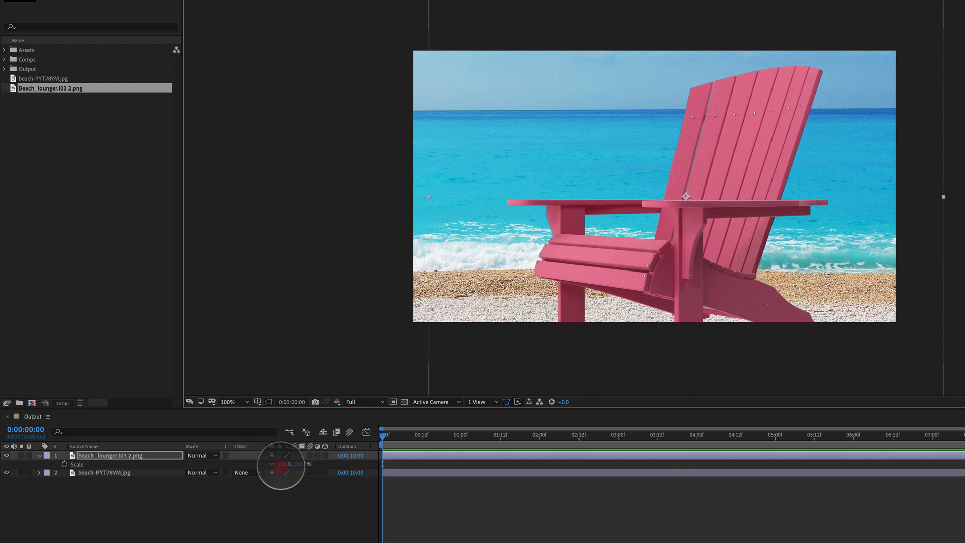
drag(287, 463, 283, 470)
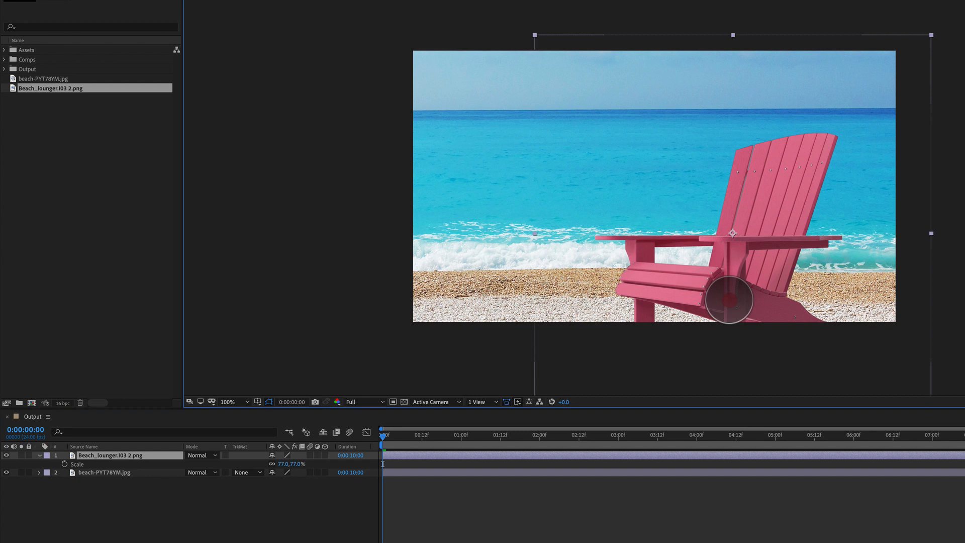
drag(733, 232, 743, 242)
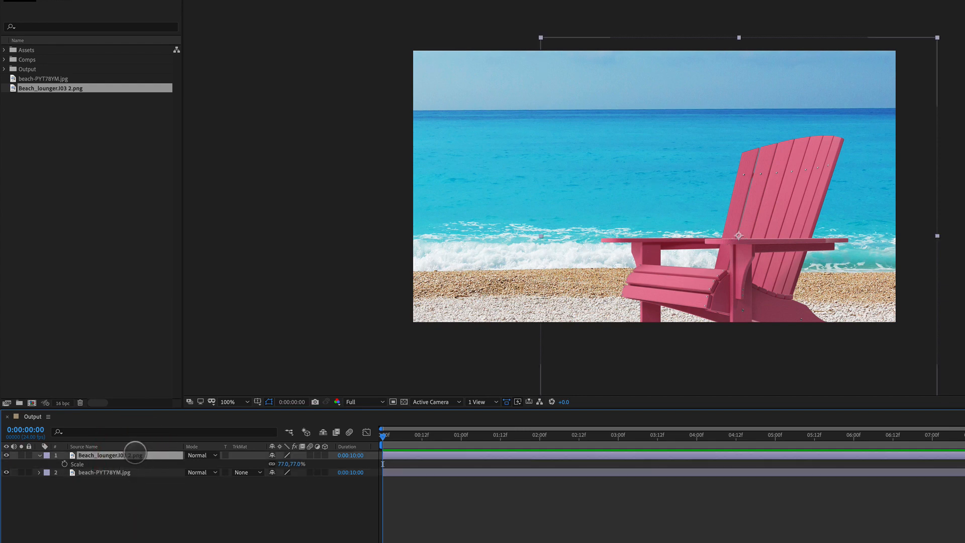
Step: Apply Set Channels to the chair with its red, green and blue sourced from the beach layer
click(314, 8)
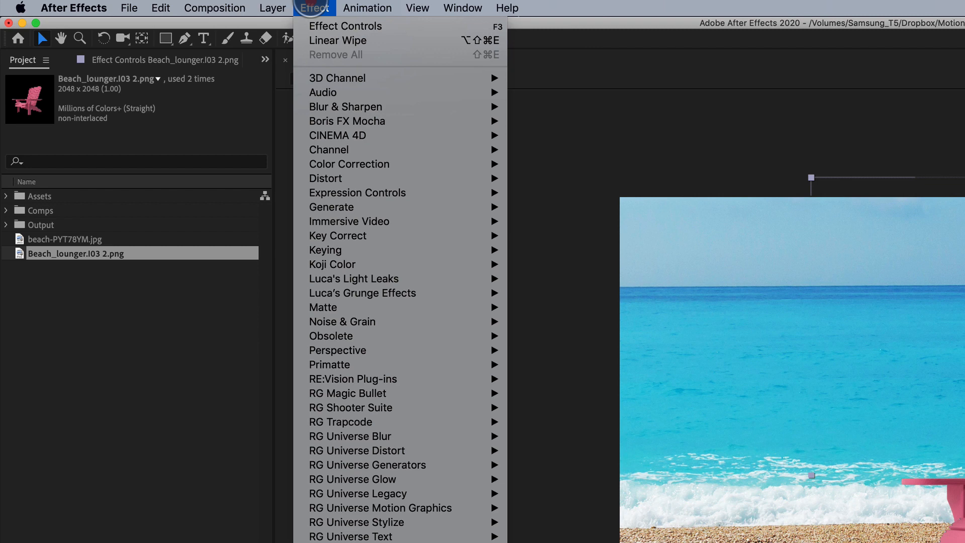
mouse_move(329, 148)
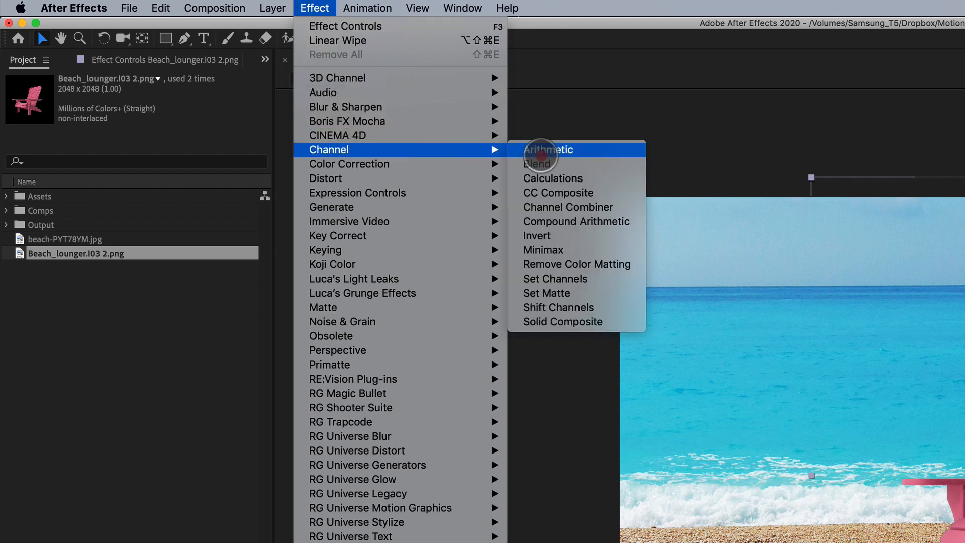
mouse_move(578, 264)
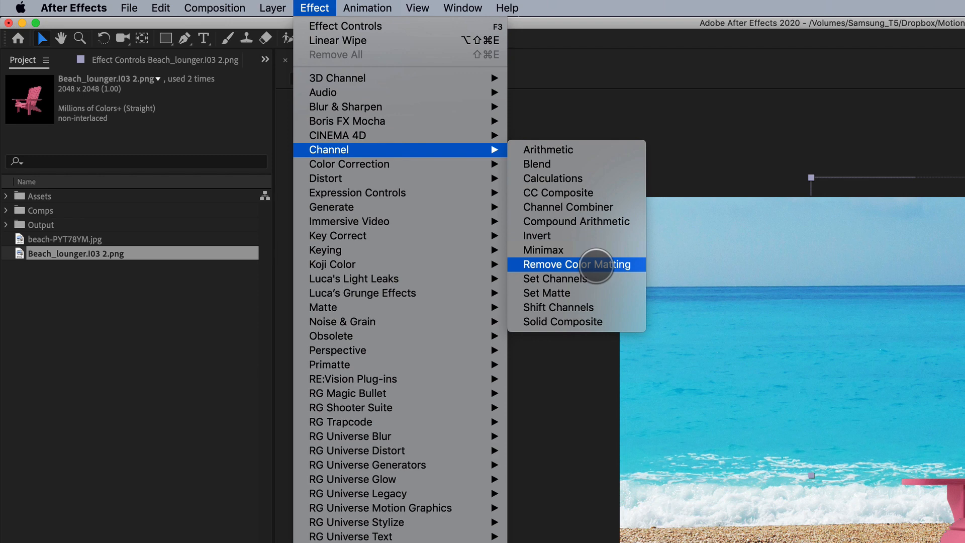
click(553, 278)
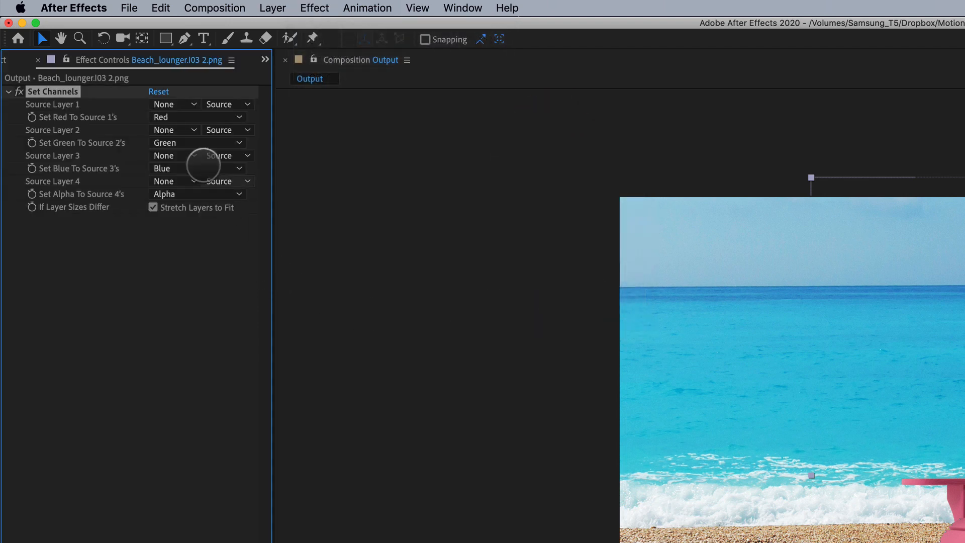
click(177, 117)
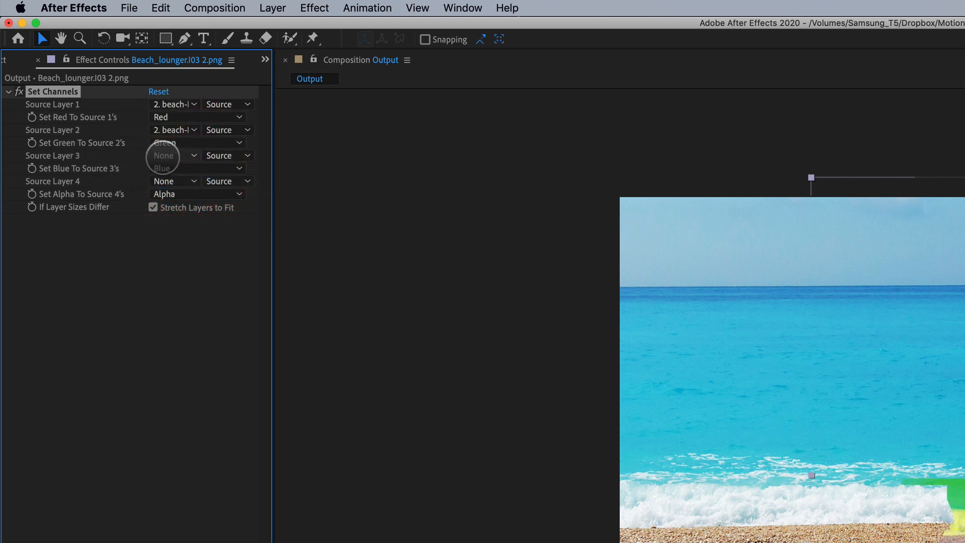
click(174, 155)
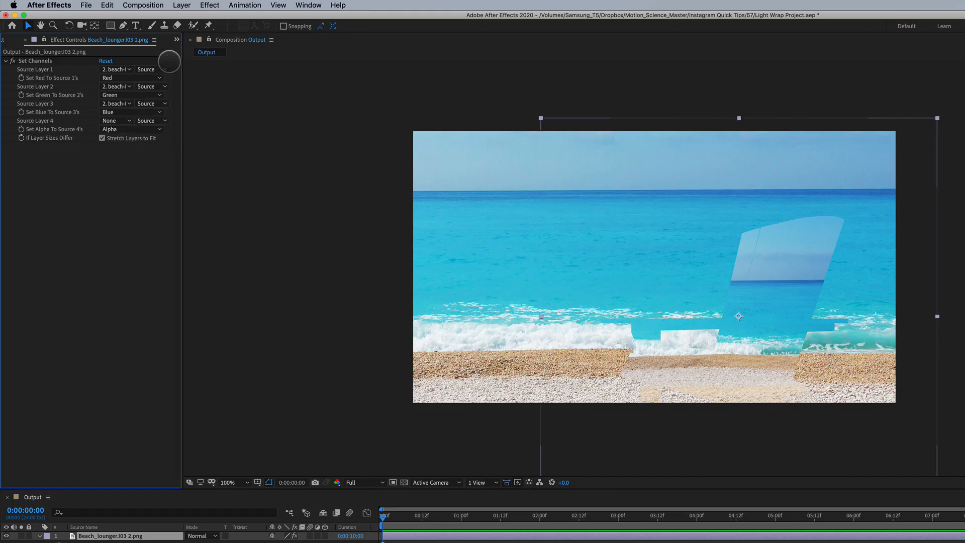
Step: Add a Gaussian Blur with Repeat Edge Pixels on and Blurriness 50
click(209, 5)
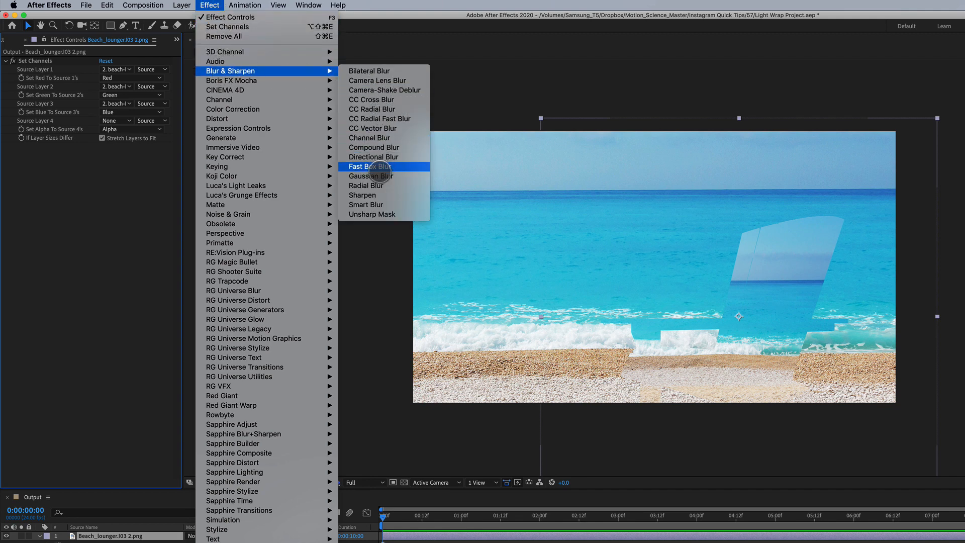
click(371, 175)
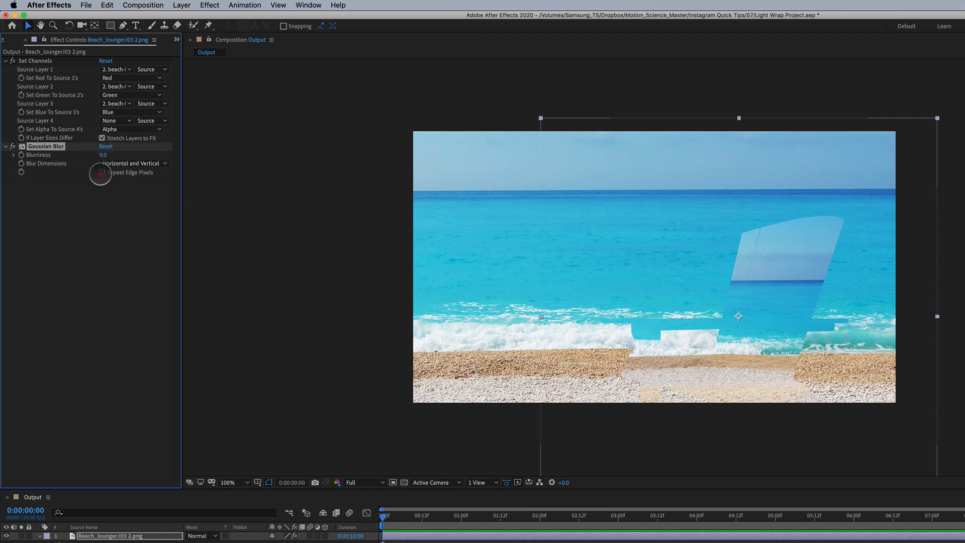
double_click(103, 154)
text(50)
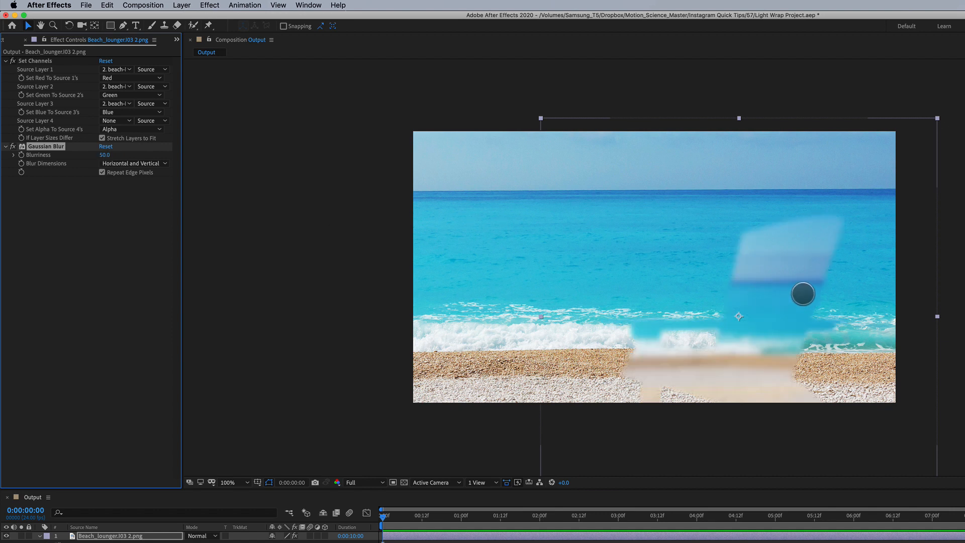
drag(803, 293, 810, 313)
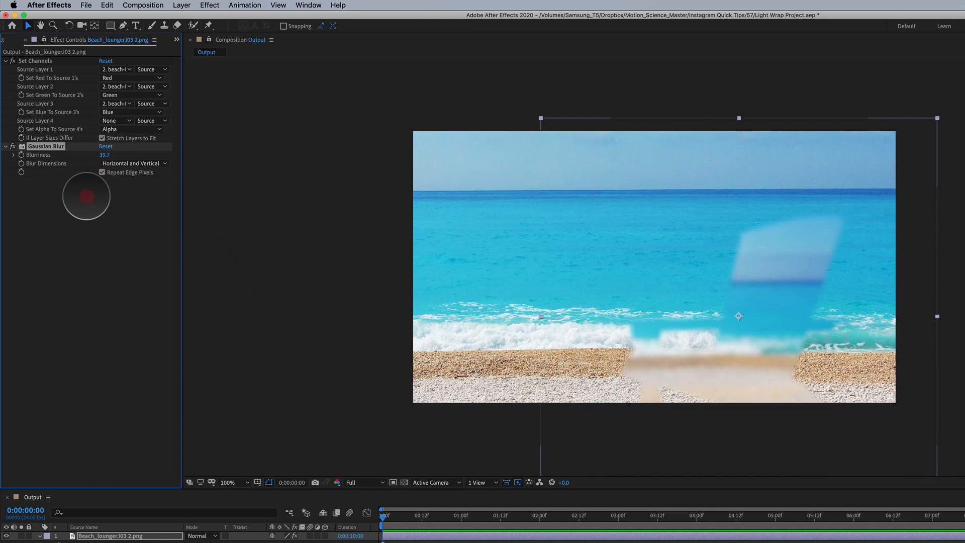
drag(105, 155, 114, 154)
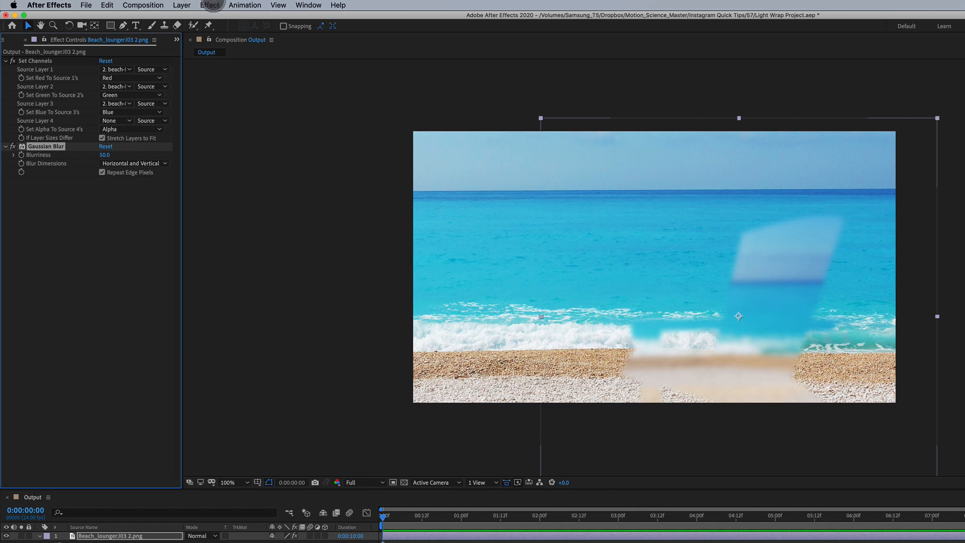
Step: Add an Invert effect set to the Alpha channel on the chair layer
click(209, 5)
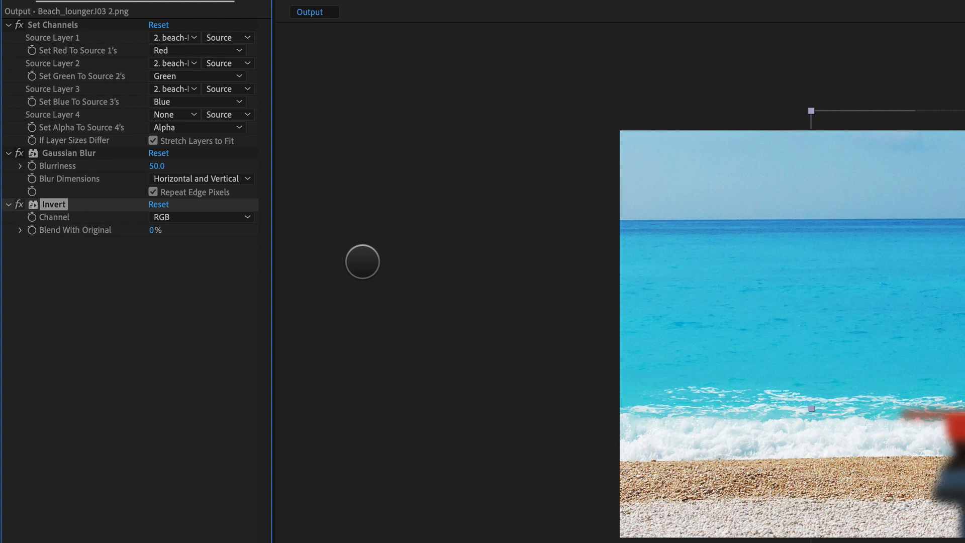
click(200, 217)
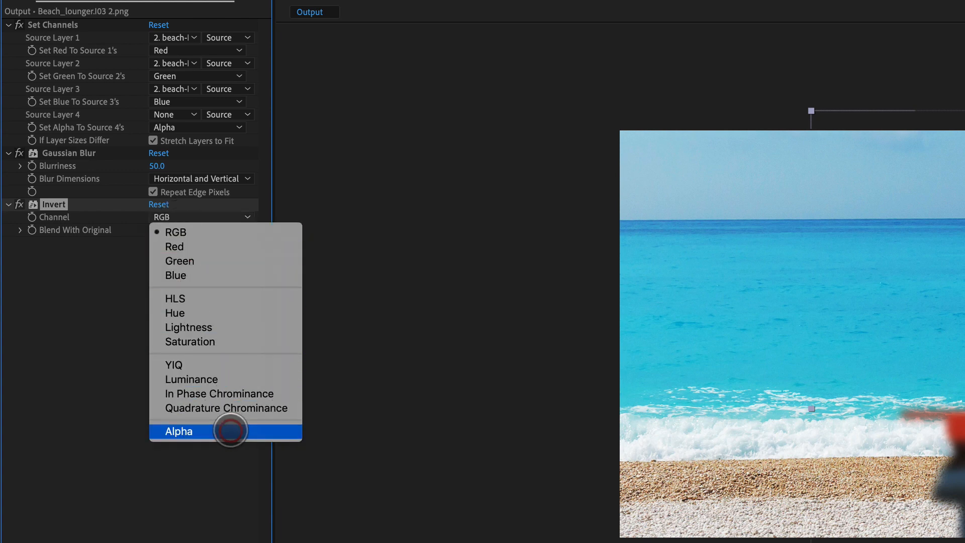
click(179, 431)
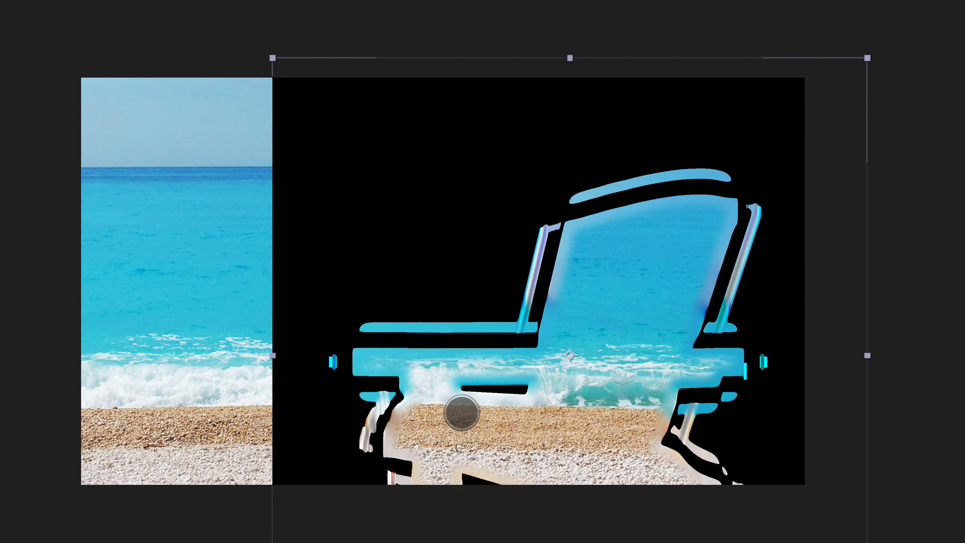
Step: Add a CC Composite with Composite Original set to Stencil Alpha
click(314, 8)
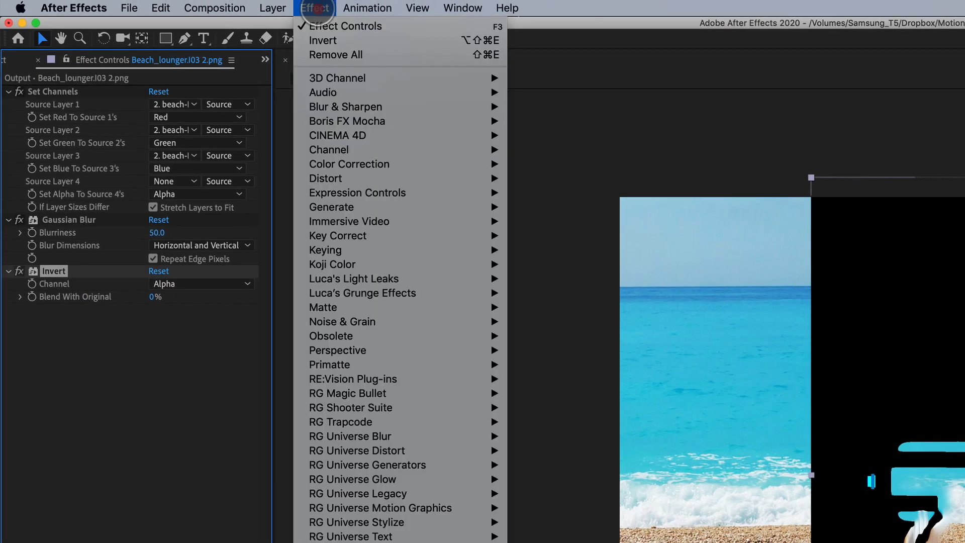
mouse_move(329, 149)
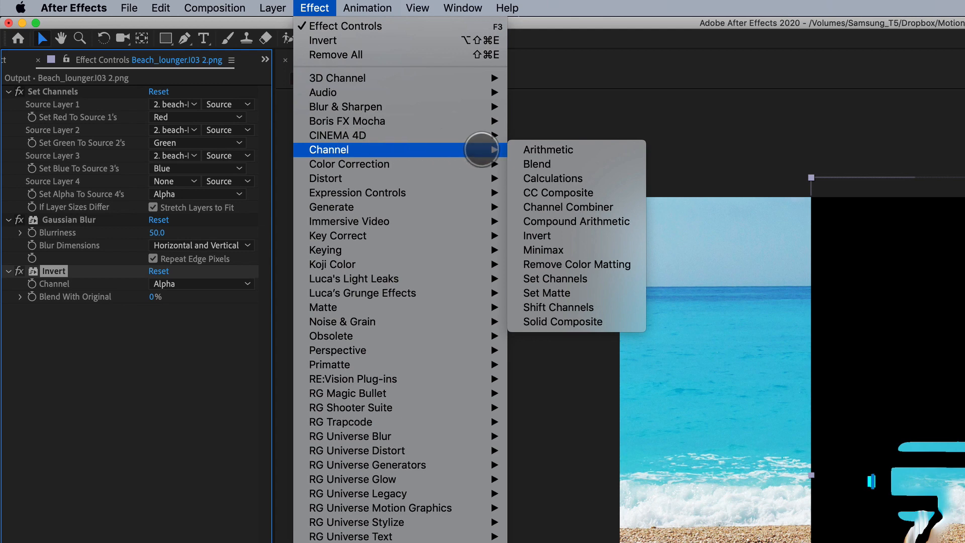
click(557, 192)
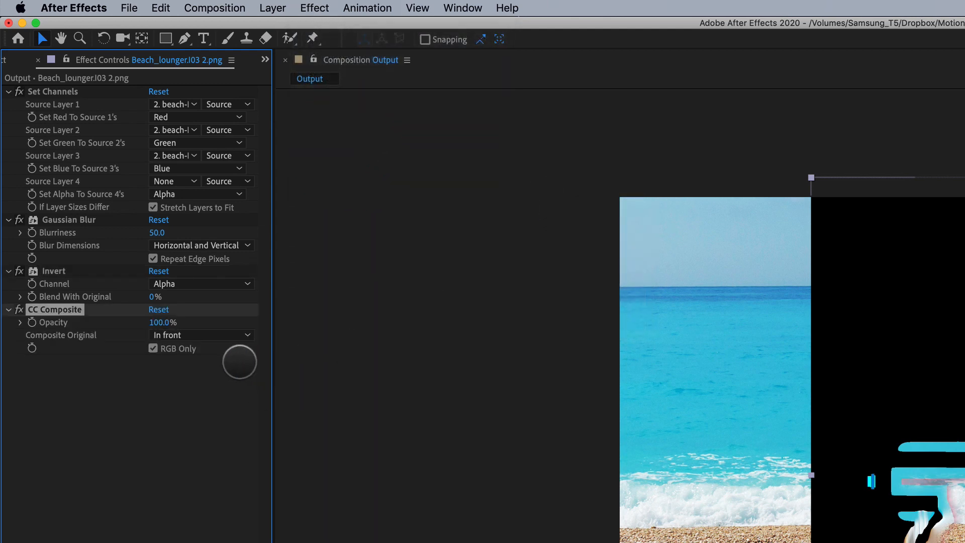
click(200, 334)
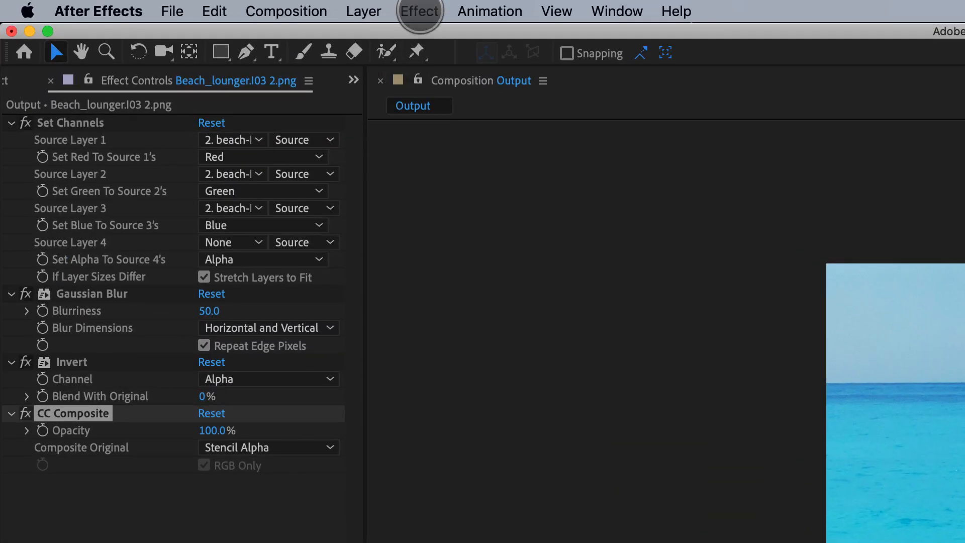
Step: Add a second CC Composite with Composite Original set to Screen for the light wrap
click(419, 11)
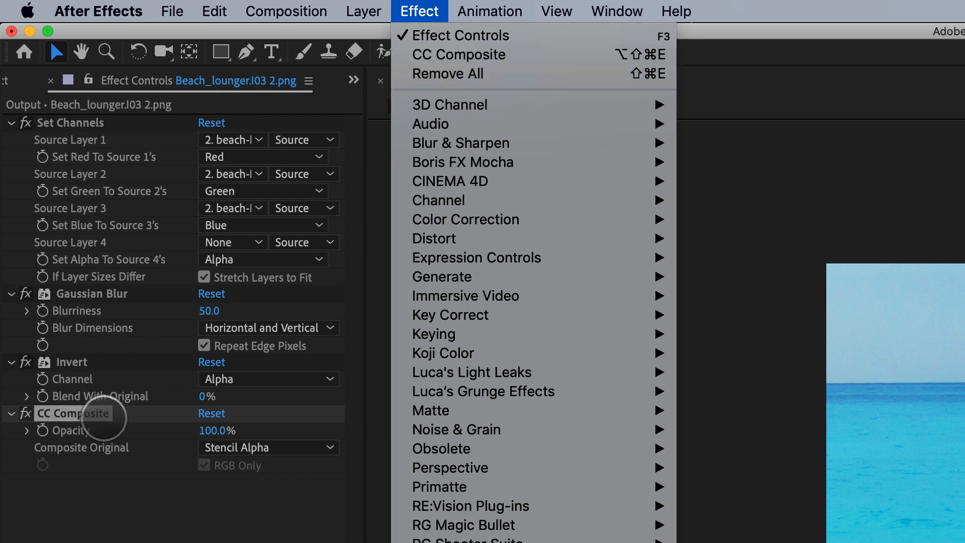
click(459, 54)
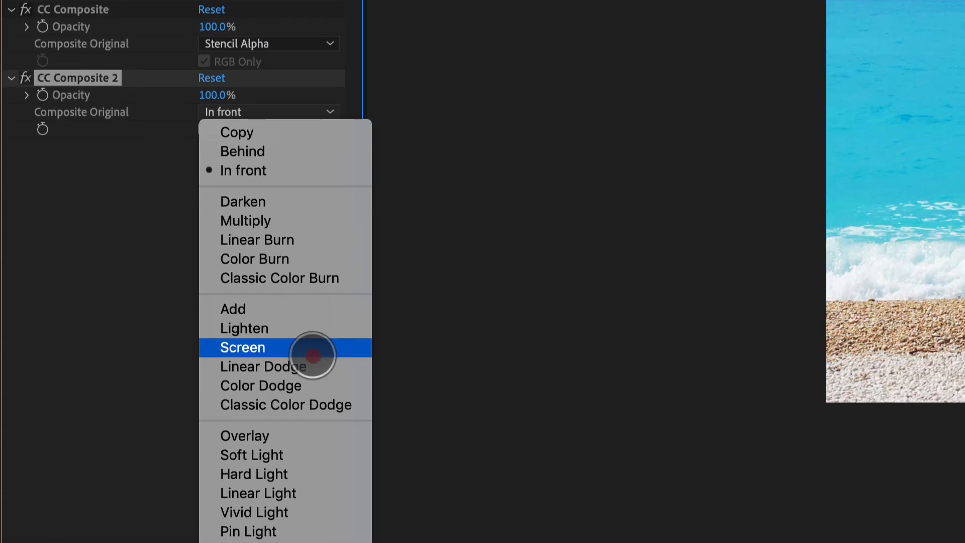
click(241, 347)
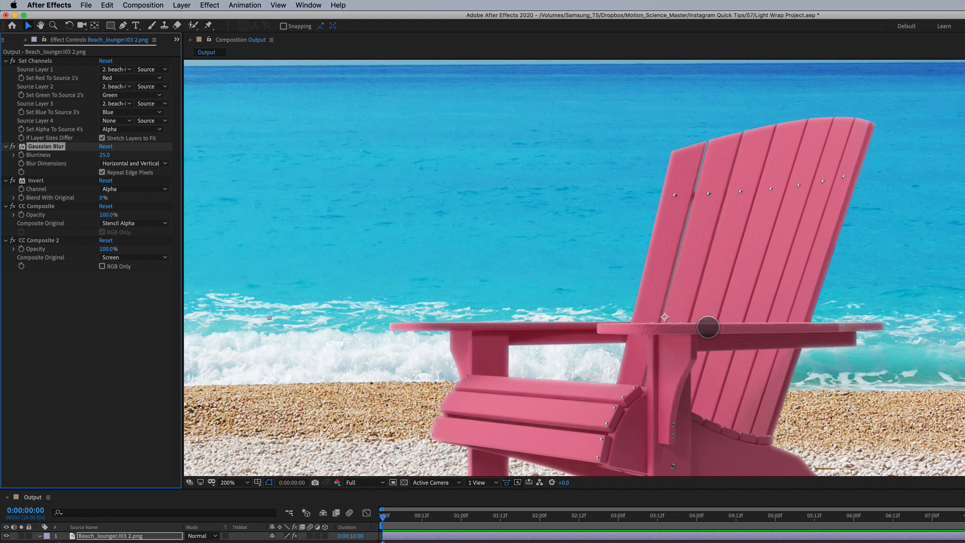
click(227, 483)
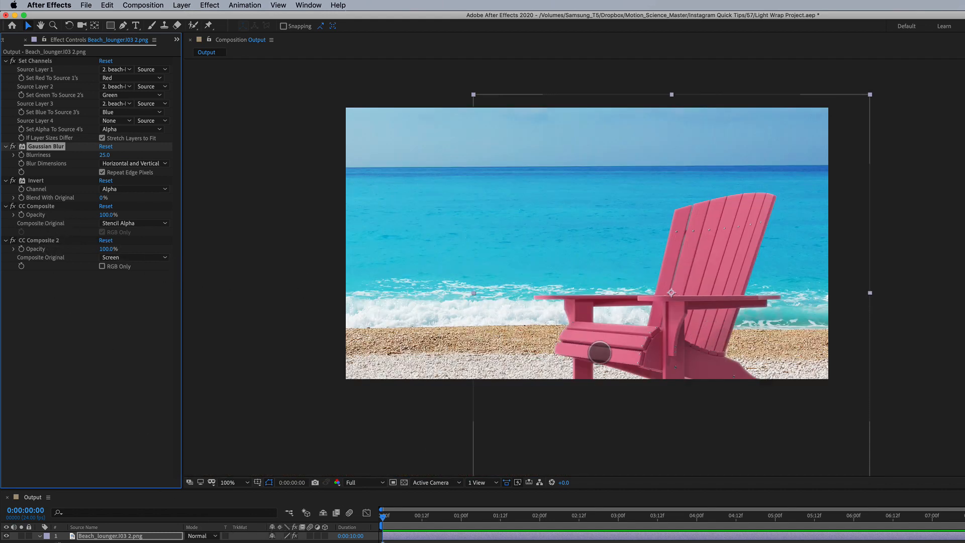
Step: Keep Blurriness at 50 and switch the second composite to Lighten
click(227, 482)
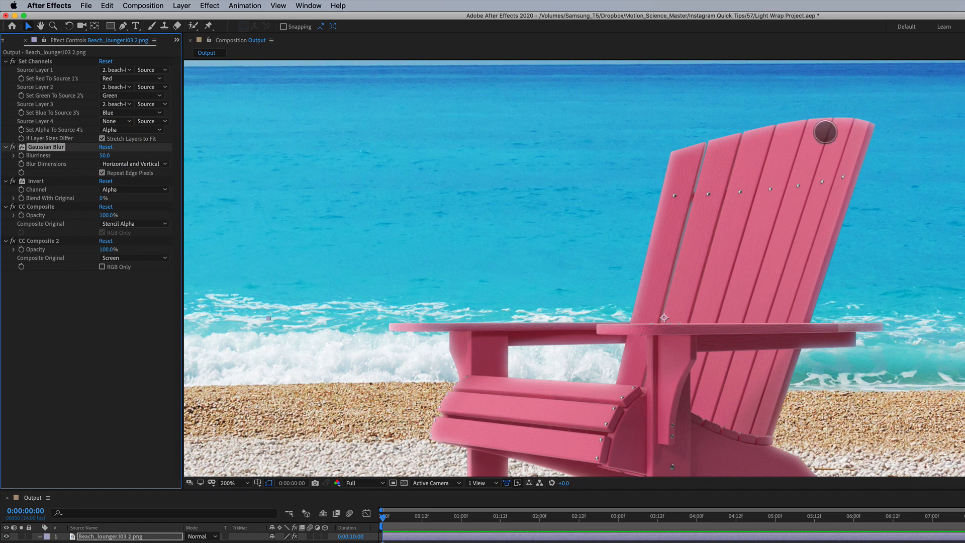
drag(824, 131, 726, 140)
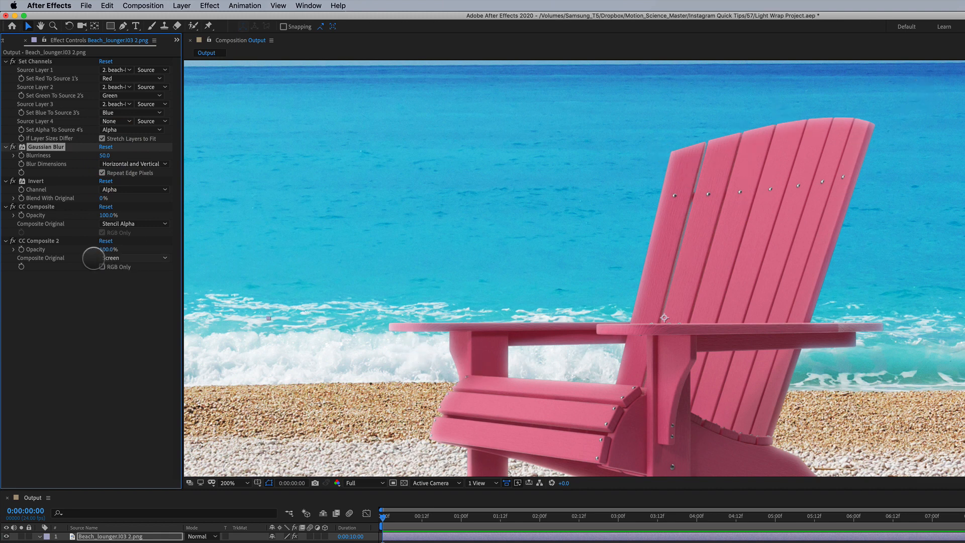
click(133, 257)
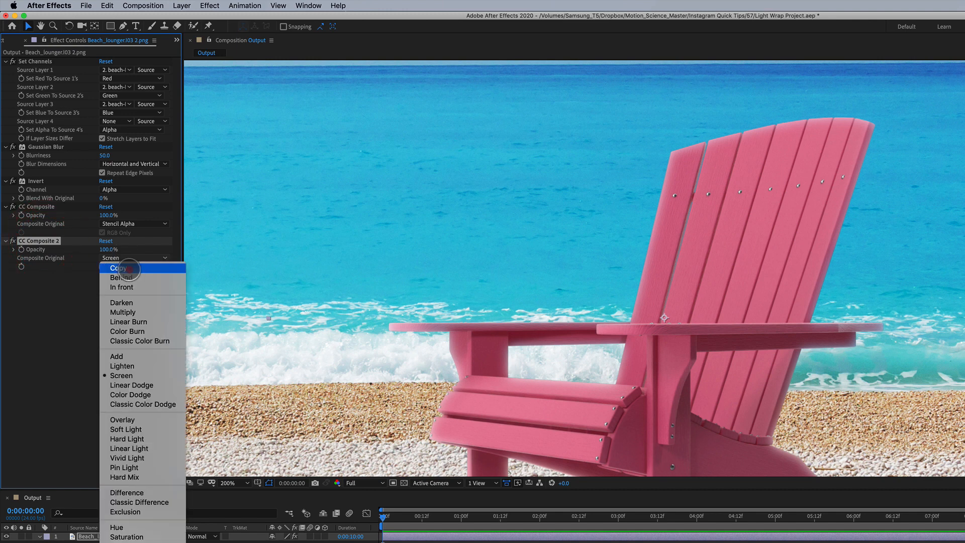
click(122, 366)
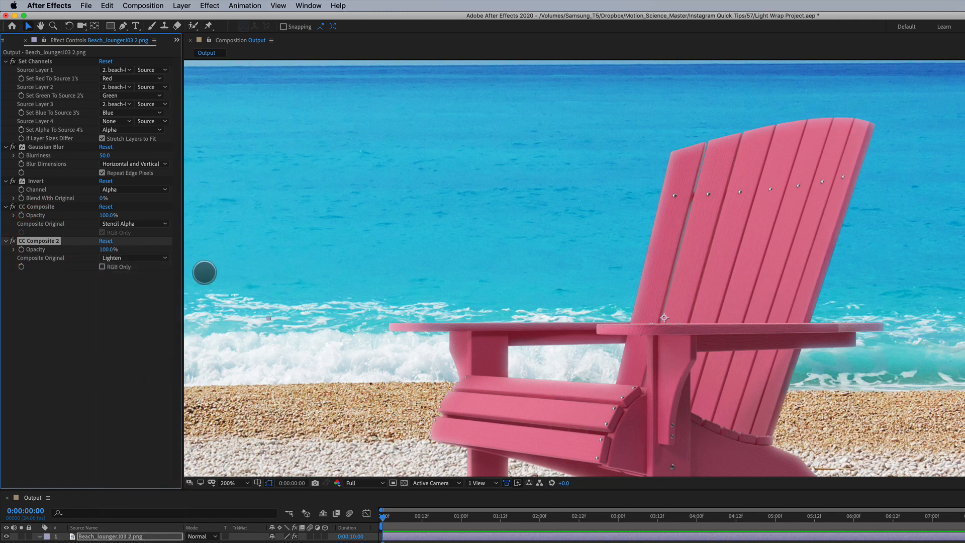
Step: Try Overlay on the second composite, then settle it back on Lighten
click(132, 258)
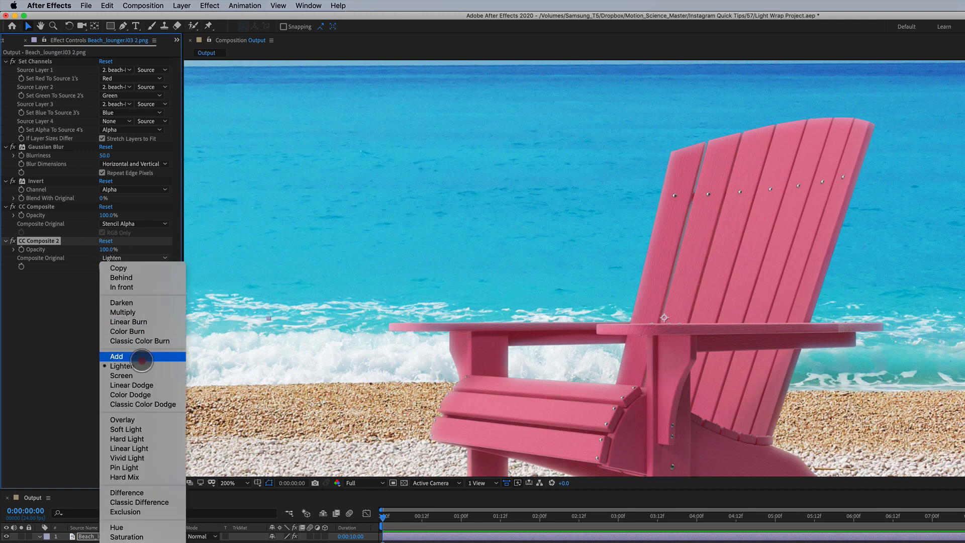
mouse_move(122, 366)
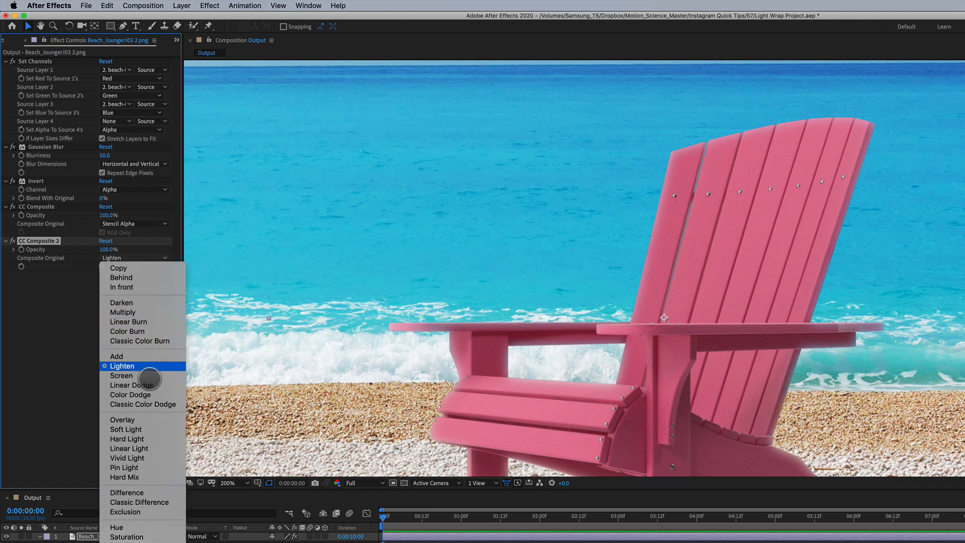
click(123, 420)
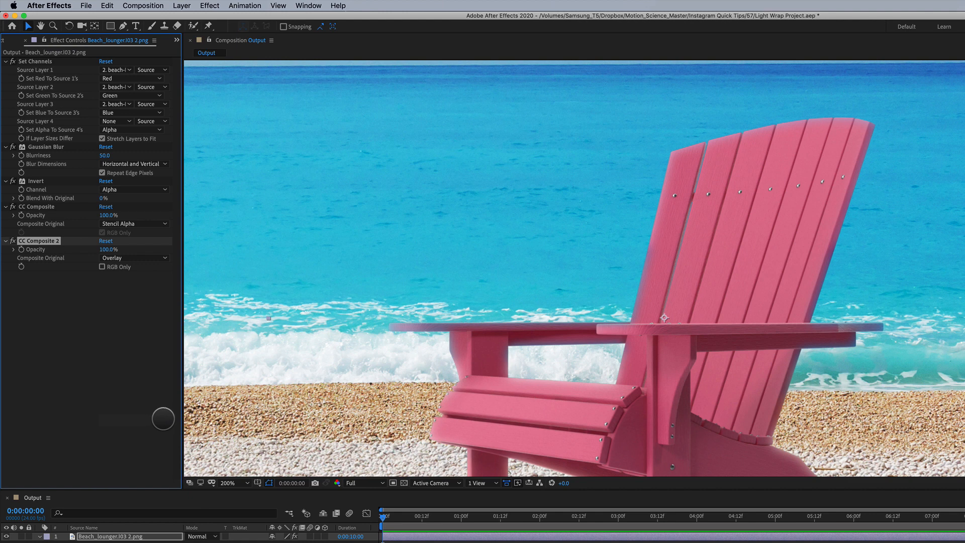
click(120, 257)
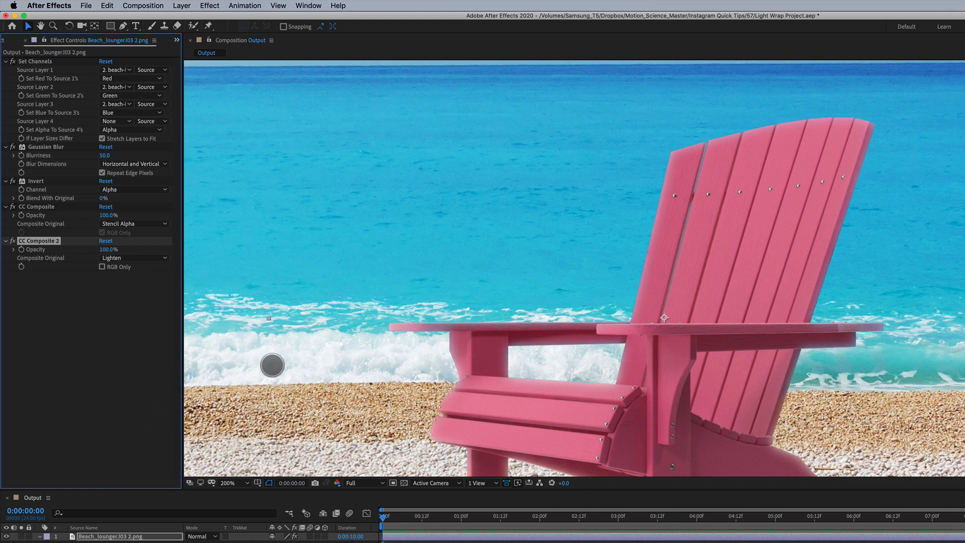